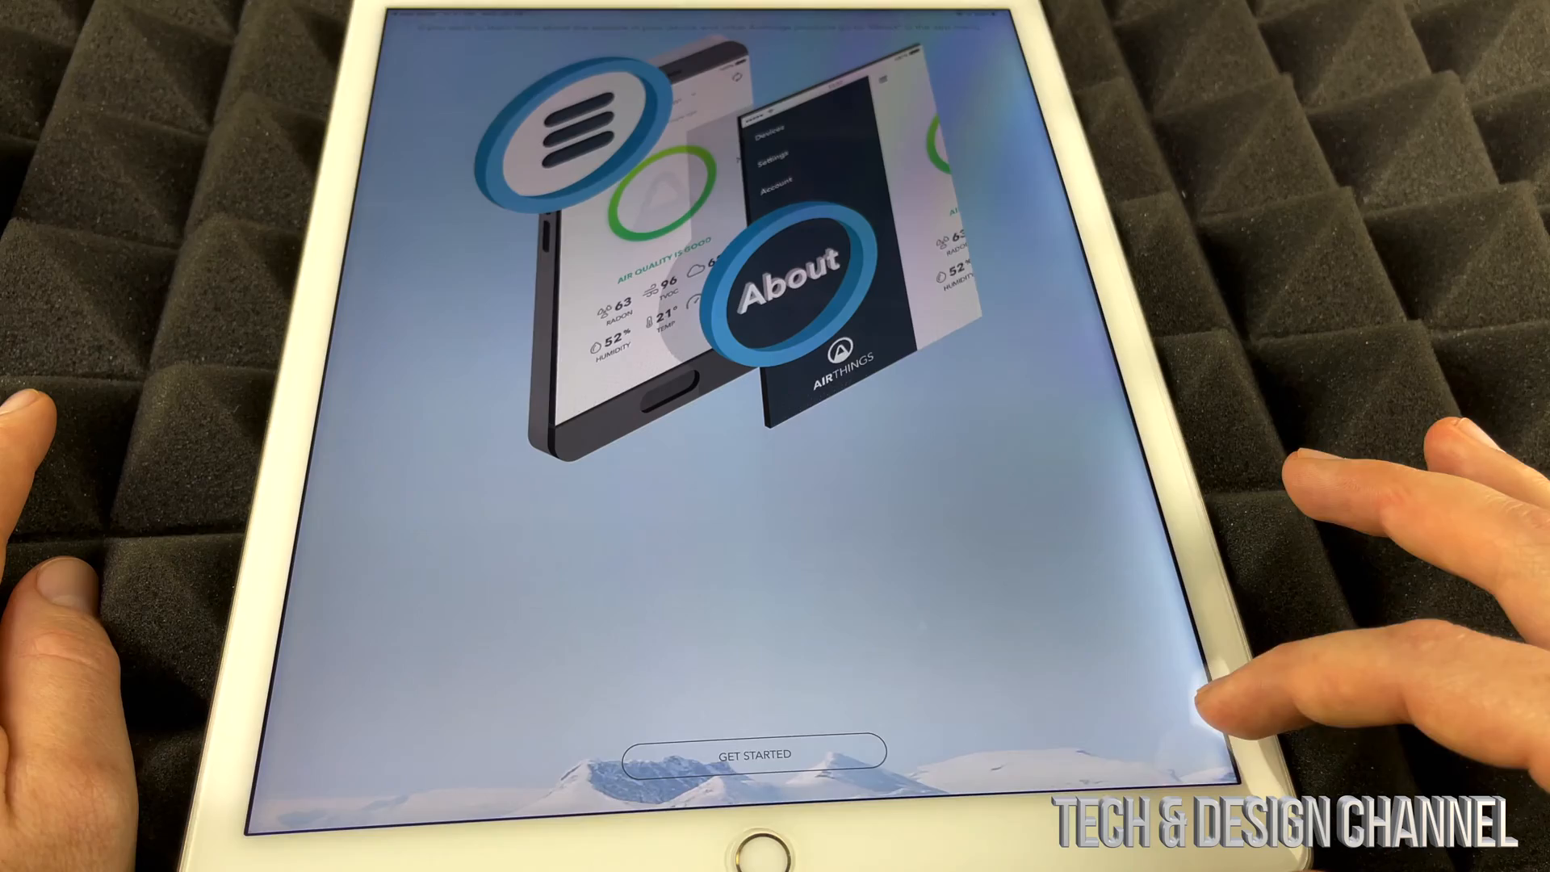
# Begin app setup from the welcome screen via Get Started.
pyautogui.click(717, 752)
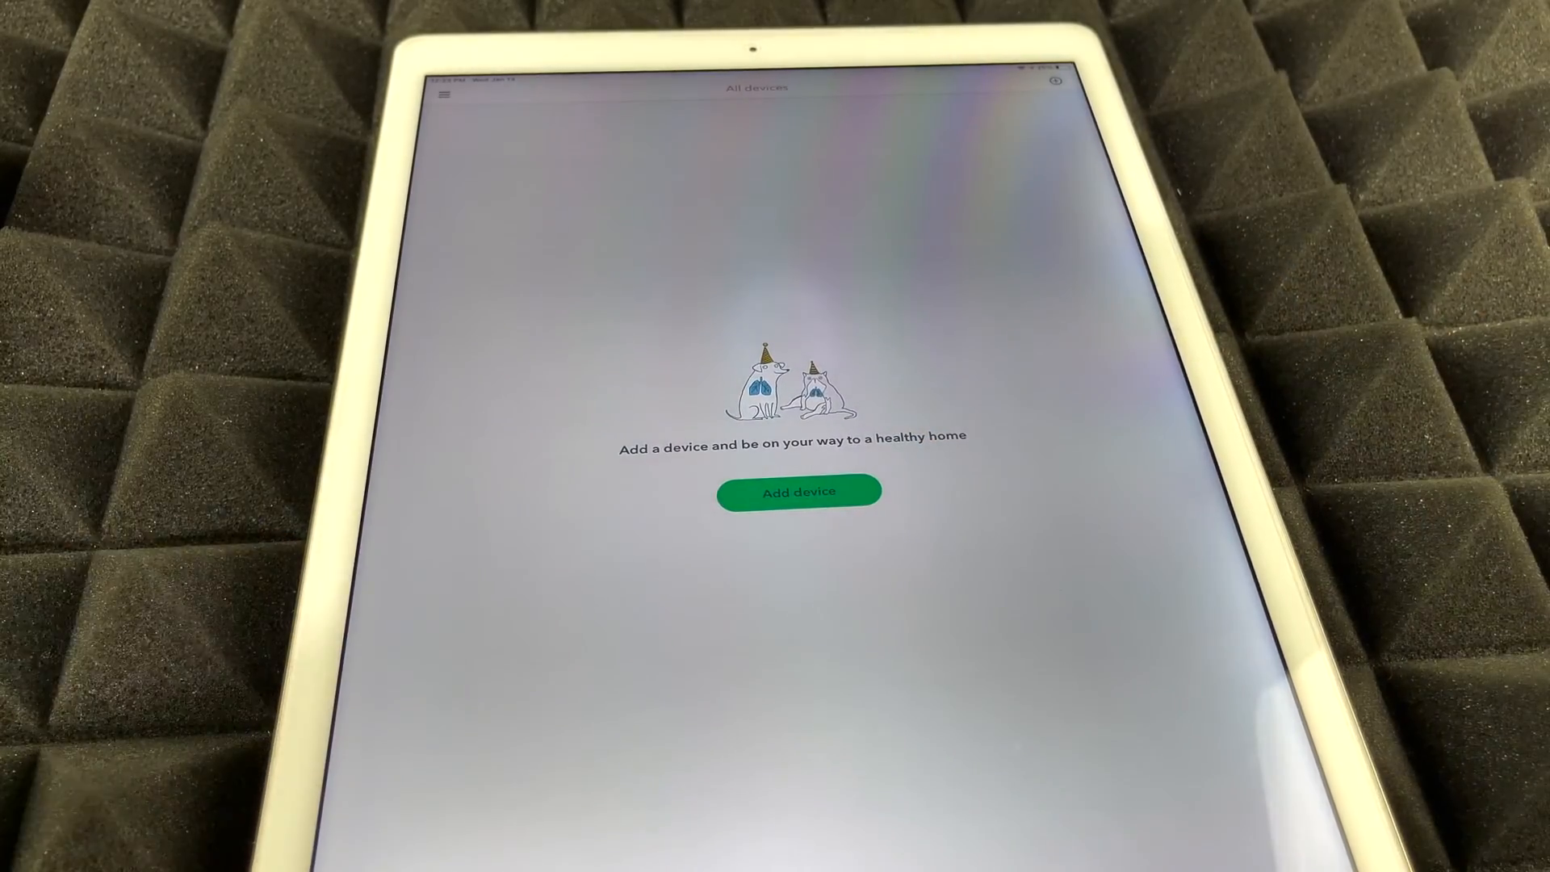
pyautogui.click(797, 490)
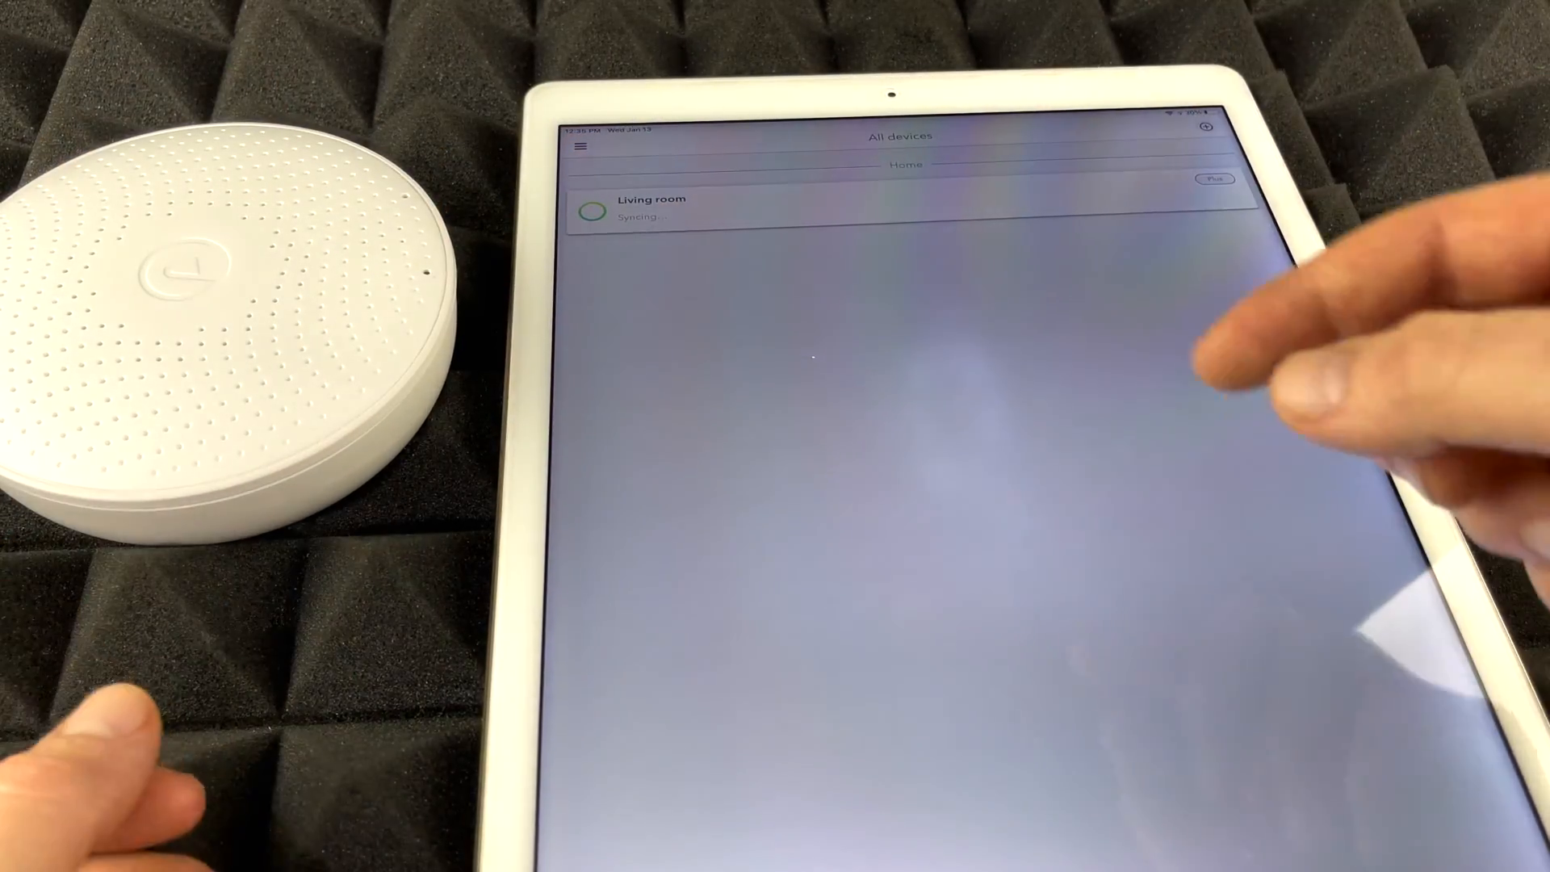
# View the Living room dashboard, then its radon detail showing a 48-hour average of 0 Bq/m³.
pyautogui.click(649, 208)
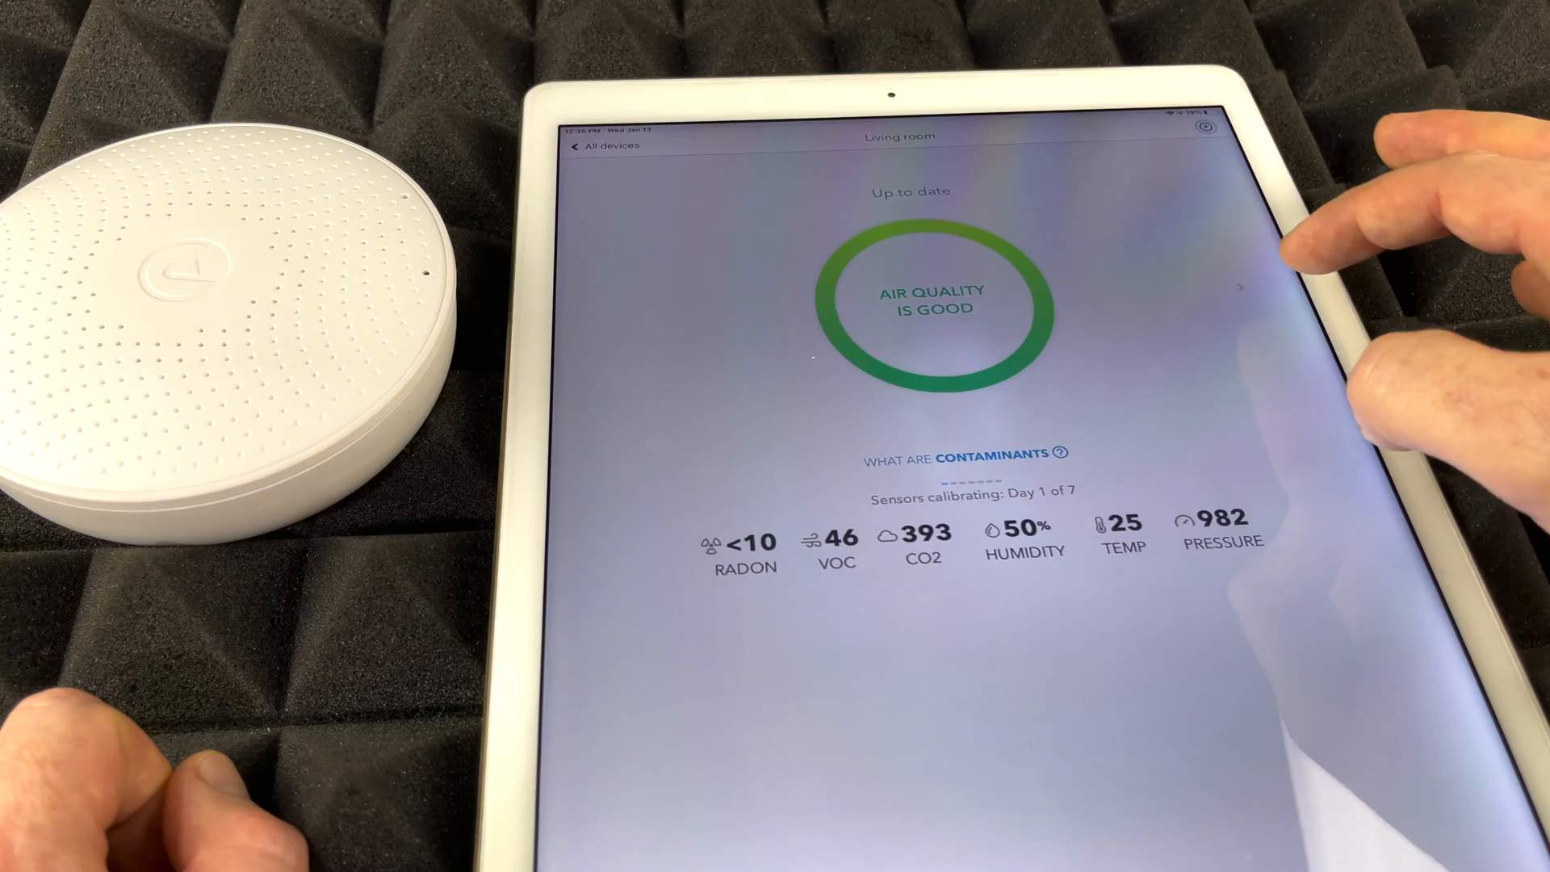
pyautogui.click(743, 549)
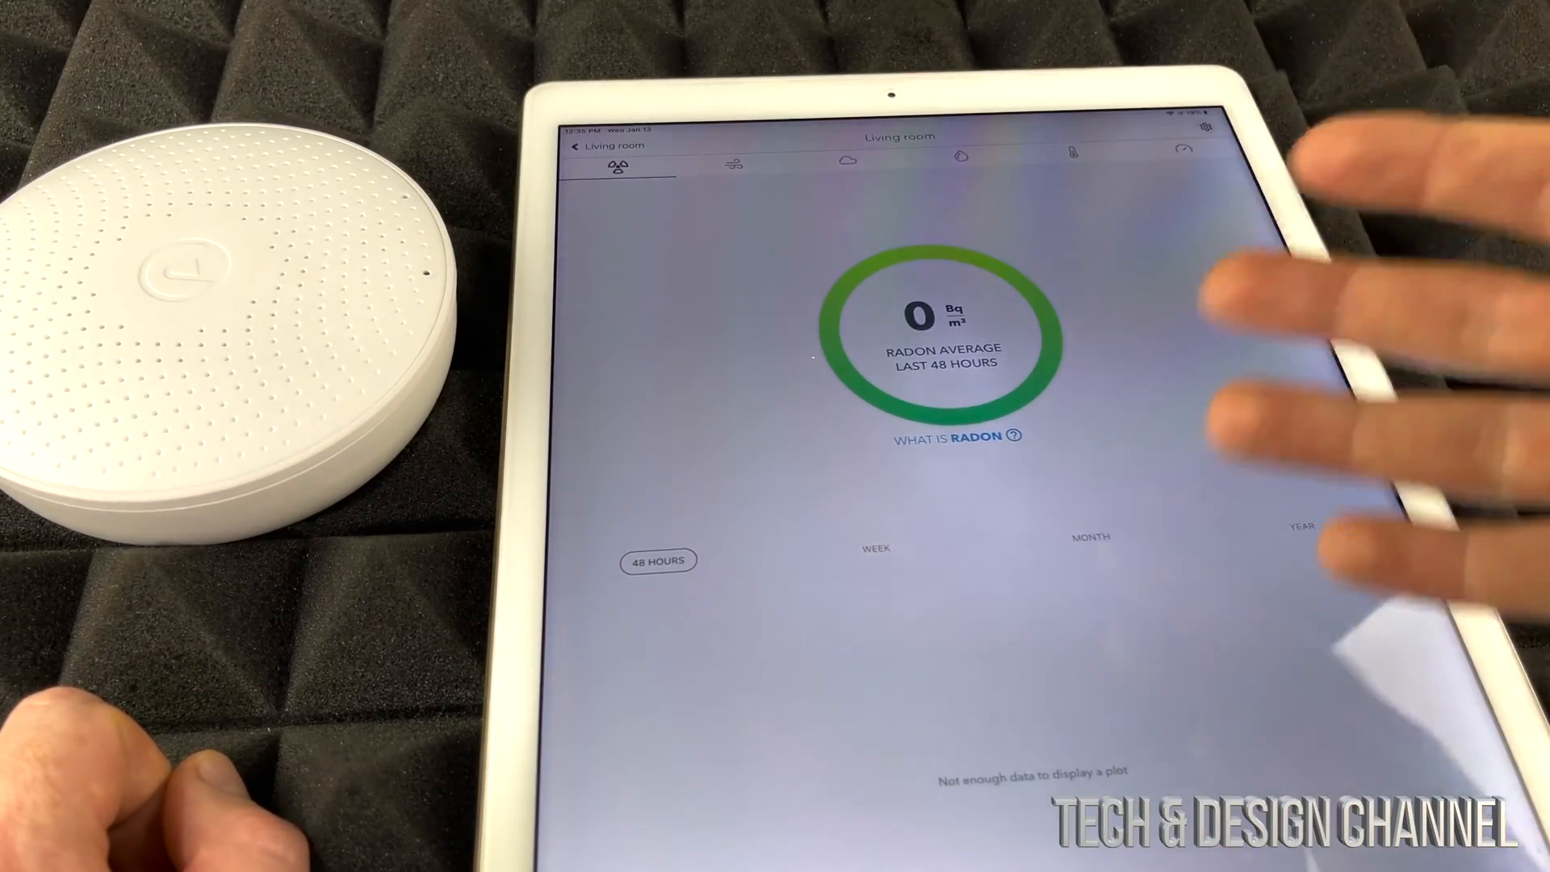
pyautogui.click(741, 158)
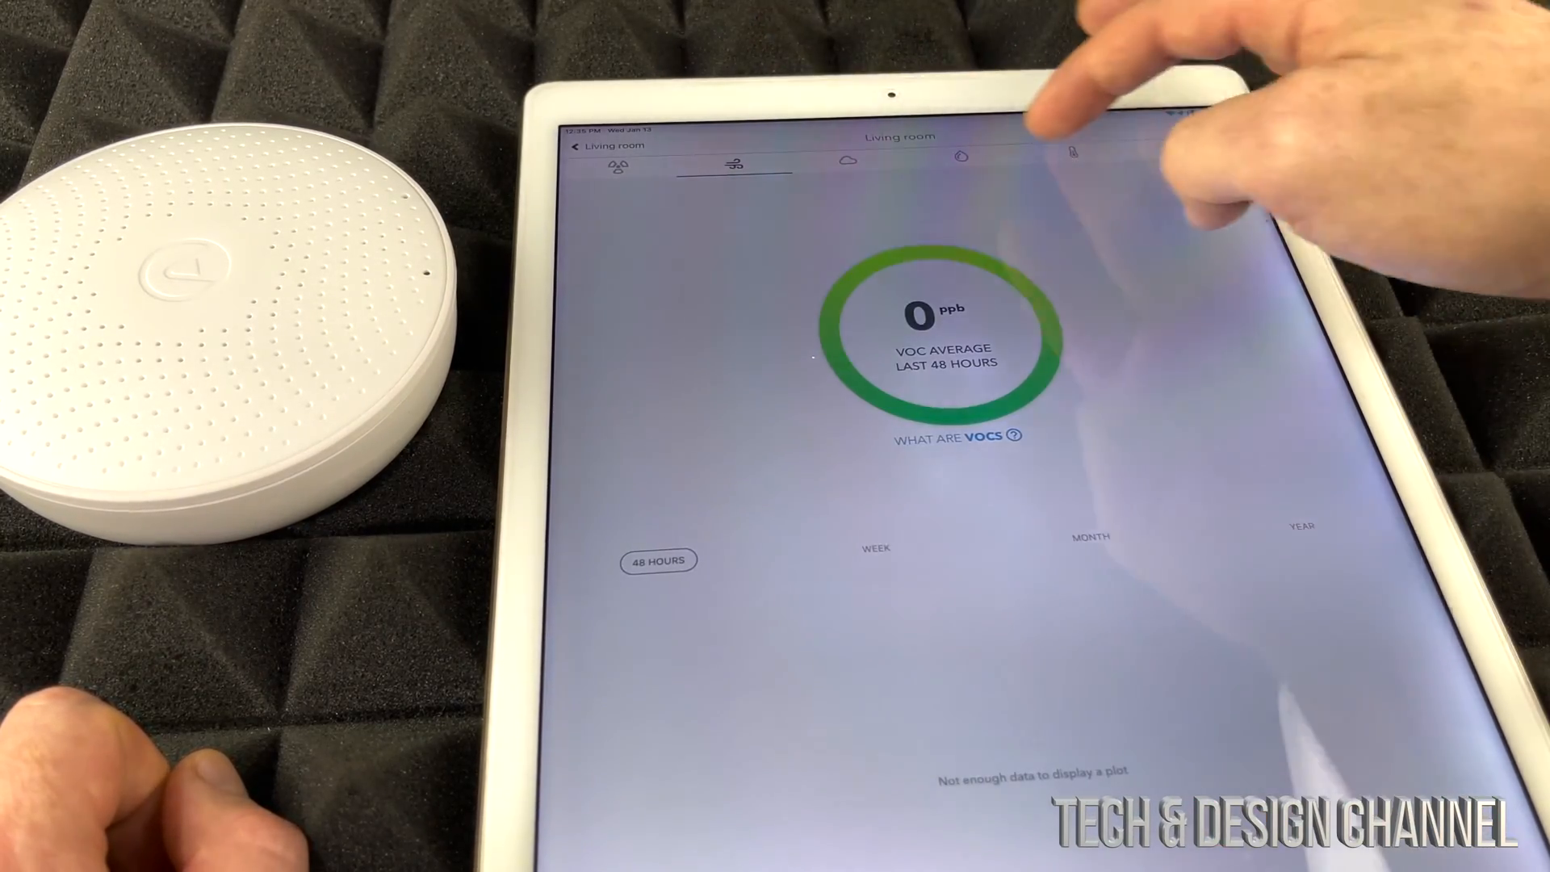
pyautogui.click(960, 158)
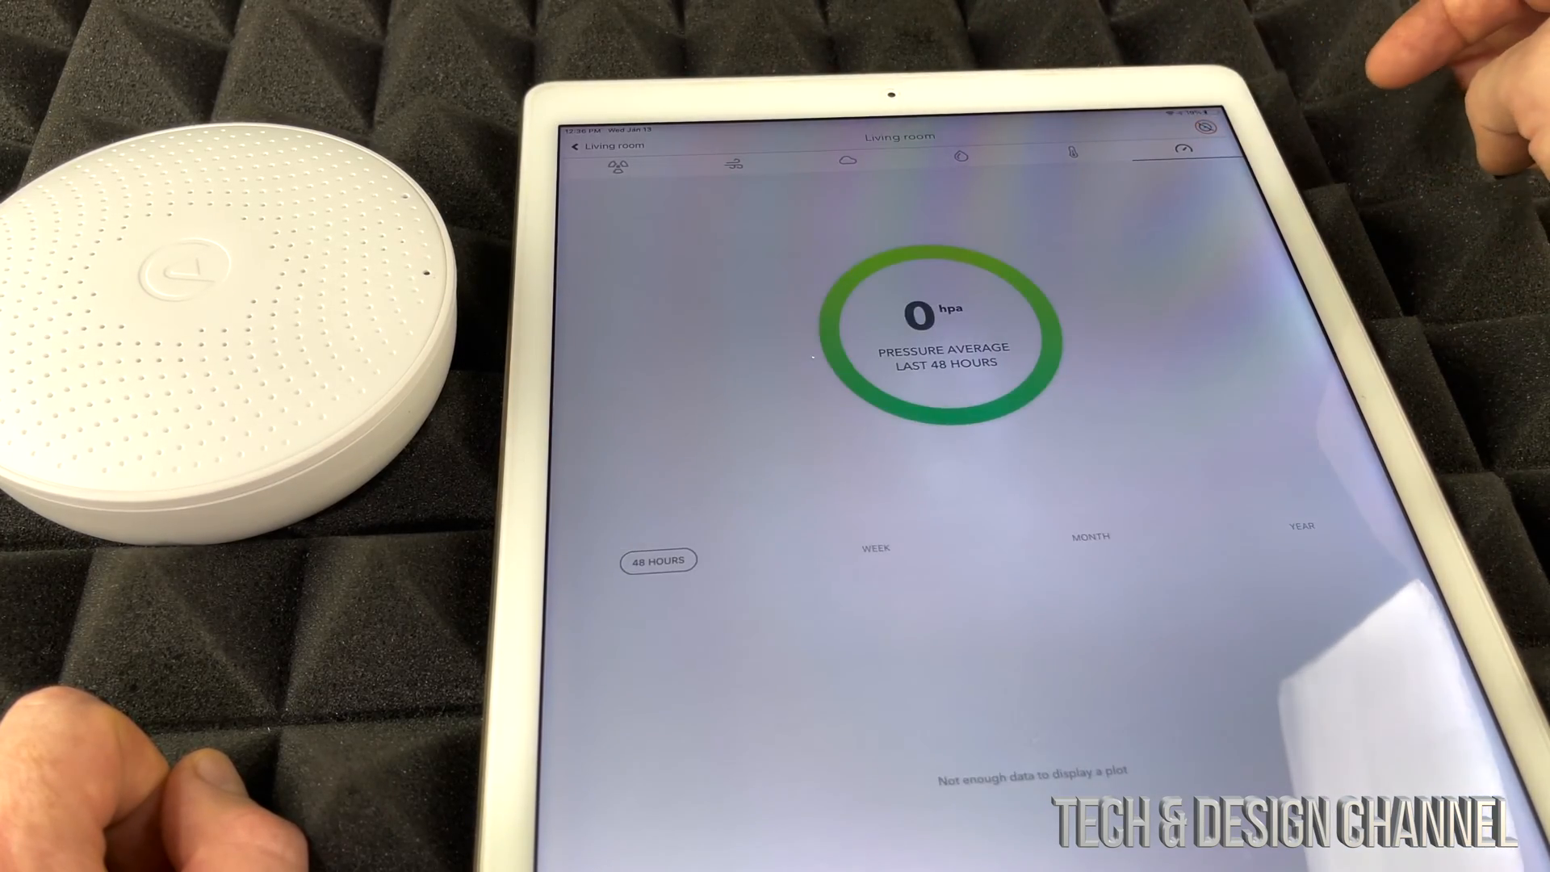
pyautogui.click(960, 156)
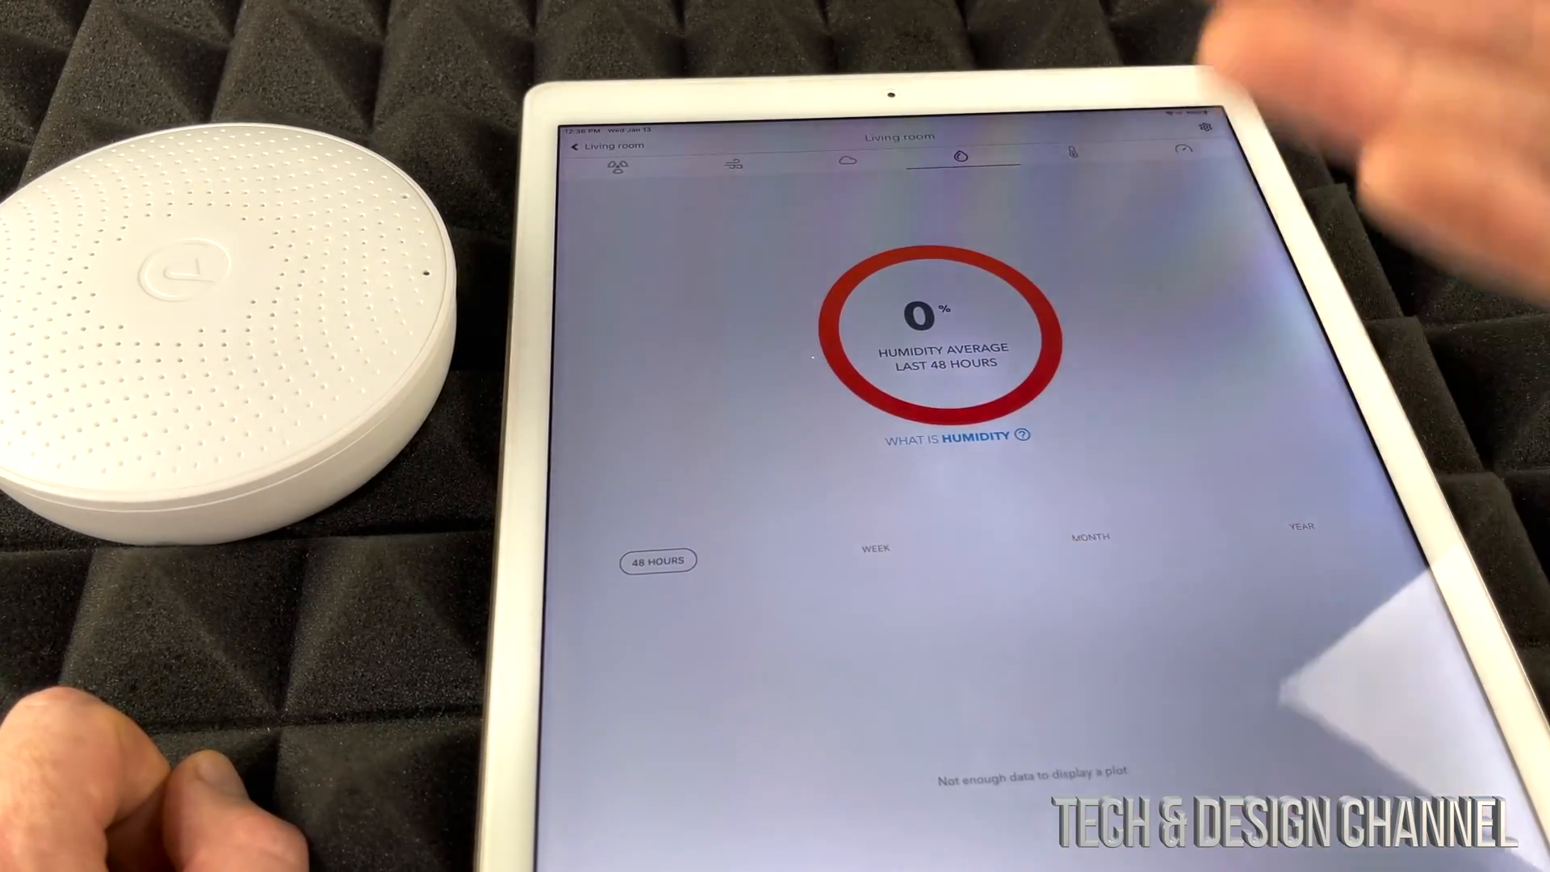
pyautogui.click(617, 163)
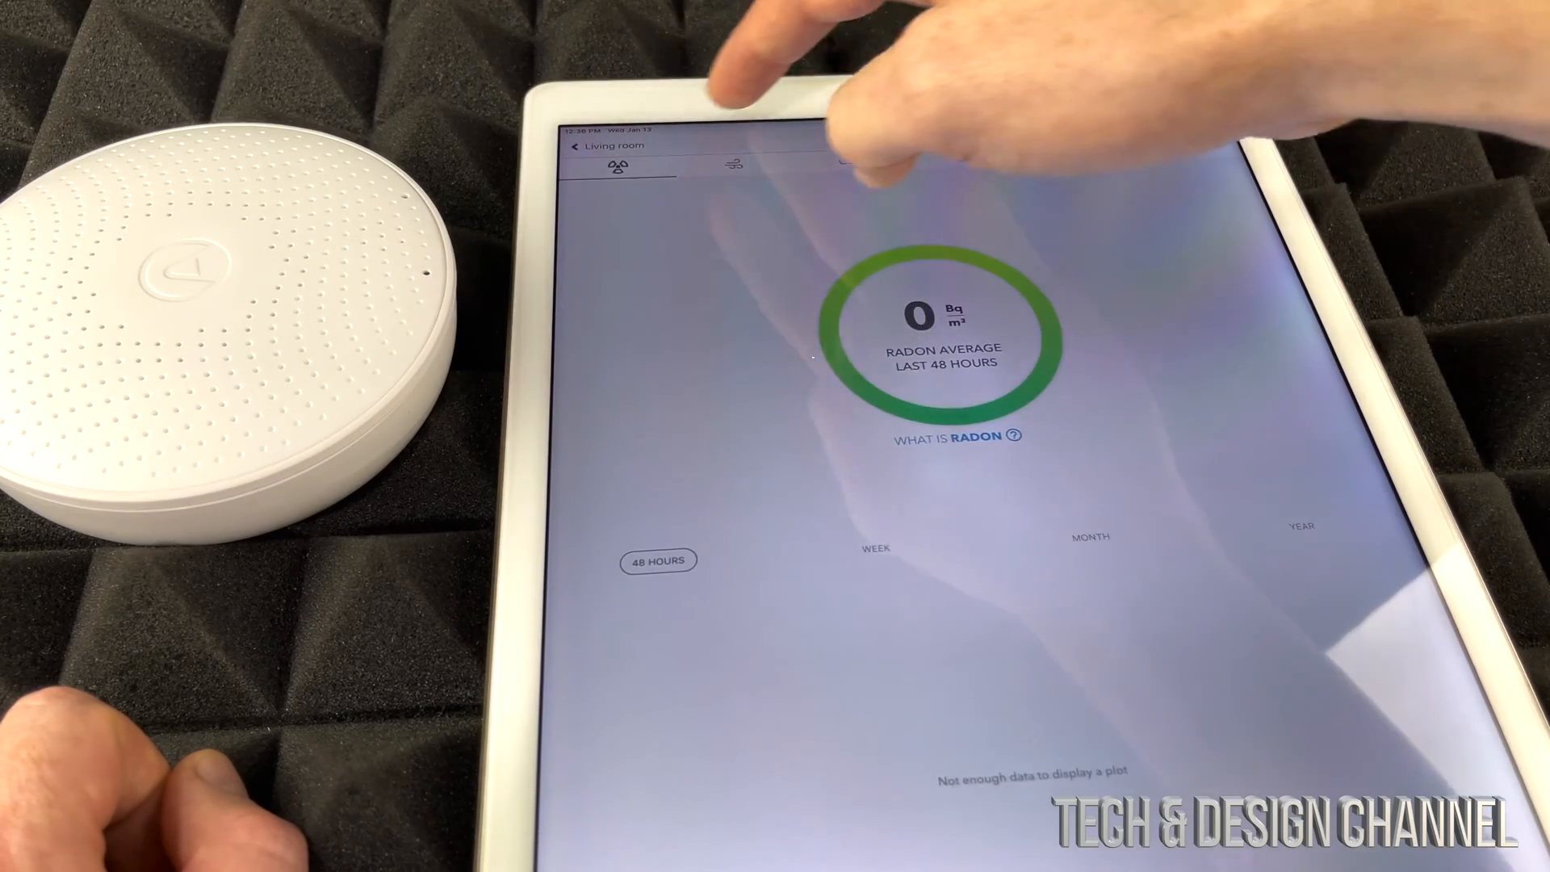